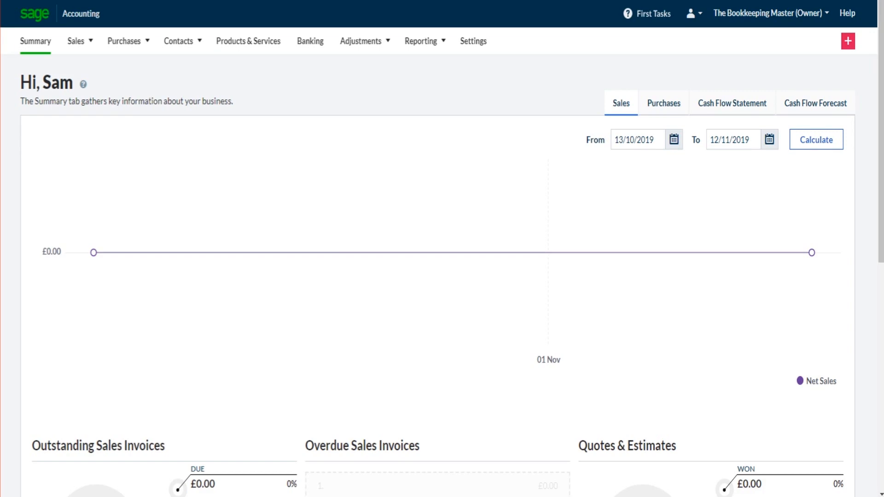
# - Navigate from the business summary via Contacts to the Customers list
pyautogui.click(76, 41)
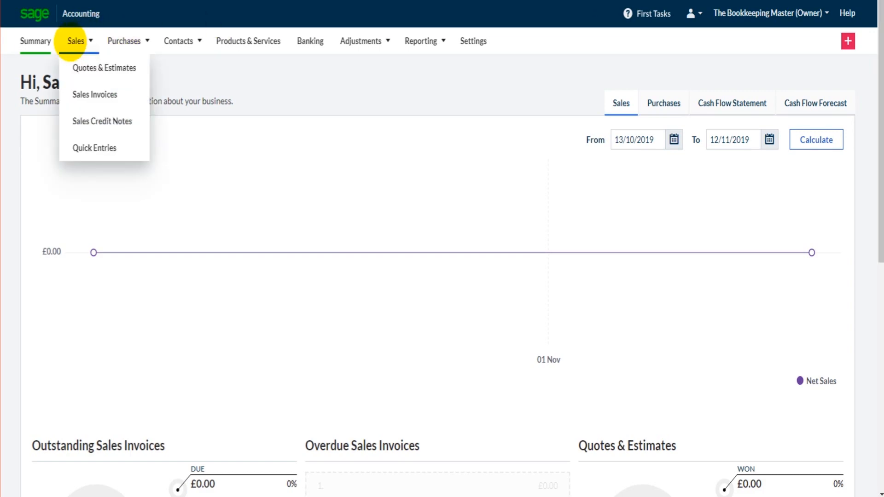
pyautogui.click(180, 40)
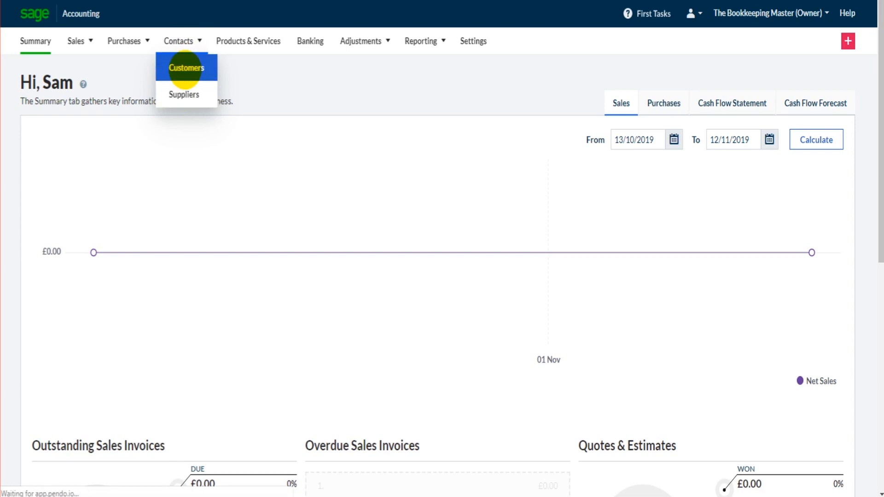
pyautogui.click(185, 67)
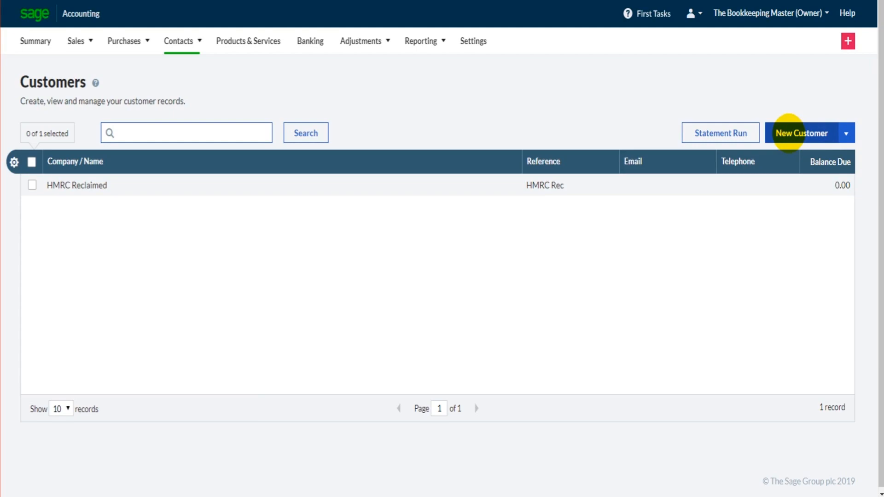
pyautogui.click(801, 132)
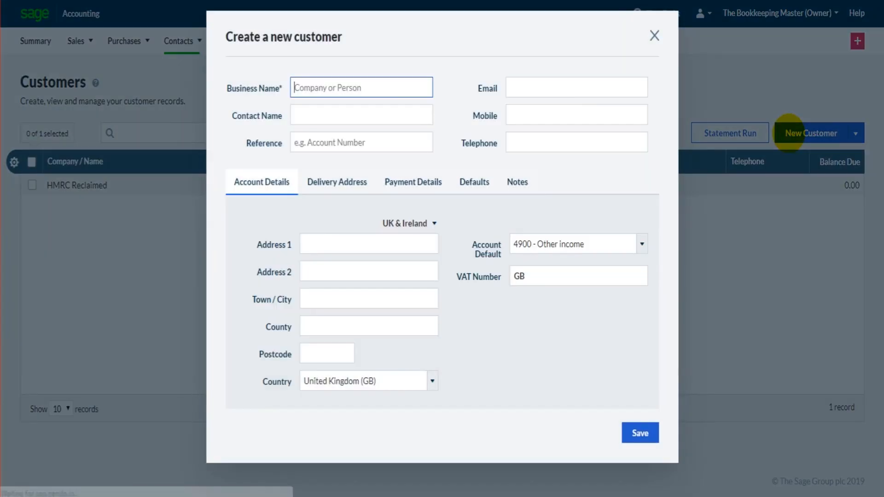
pyautogui.moveTo(250, 35)
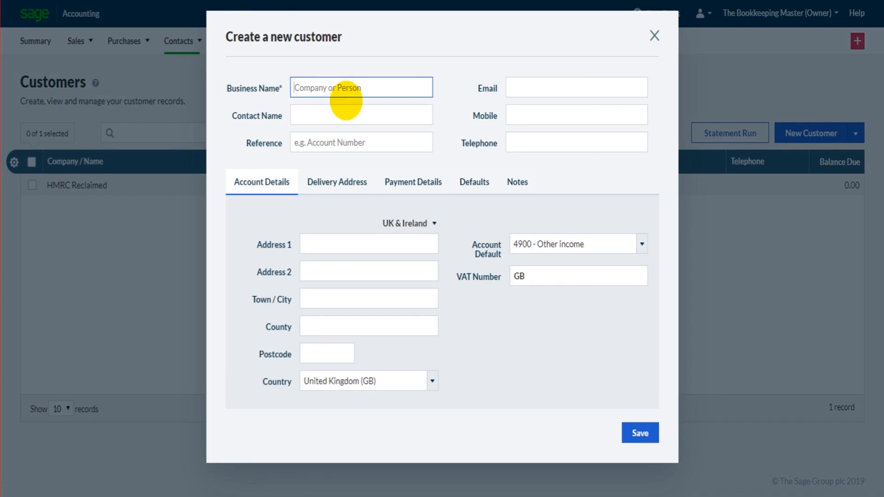
pyautogui.write('123 Supplies Ltd')
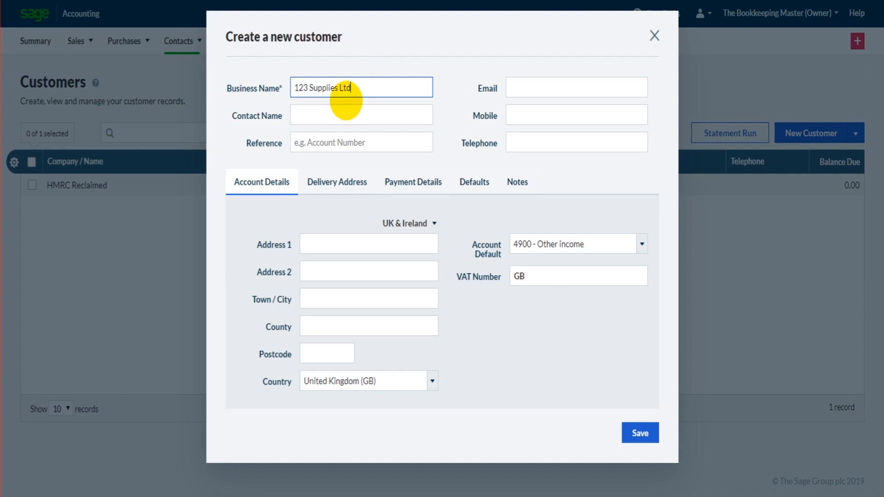
pyautogui.click(361, 115)
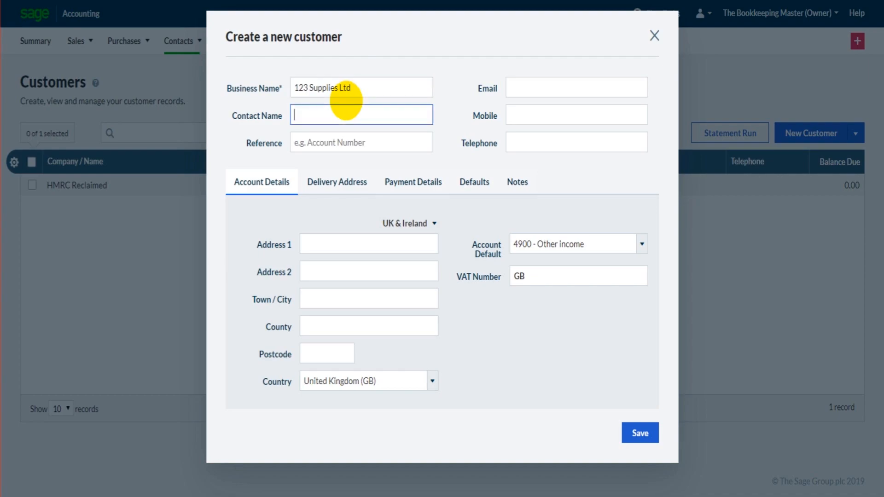
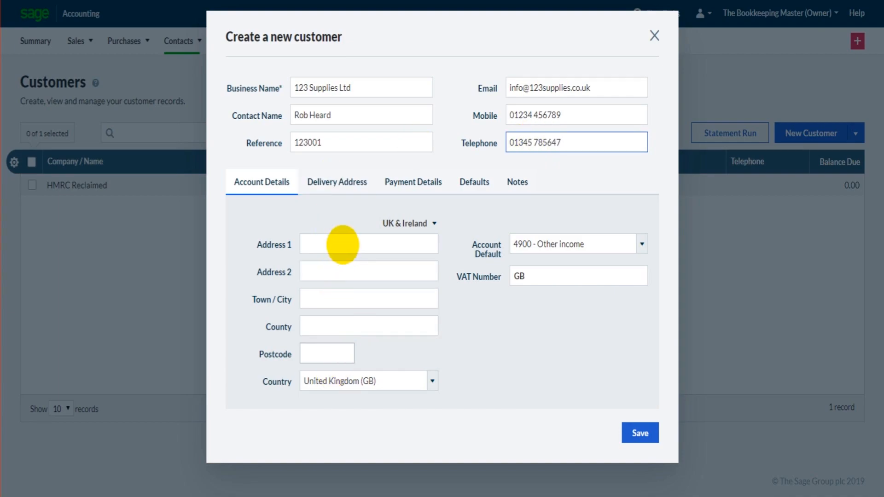
# - Enter the address 123 Supply Lane, Supplies Town, Essex, IP27 0OP
pyautogui.click(368, 244)
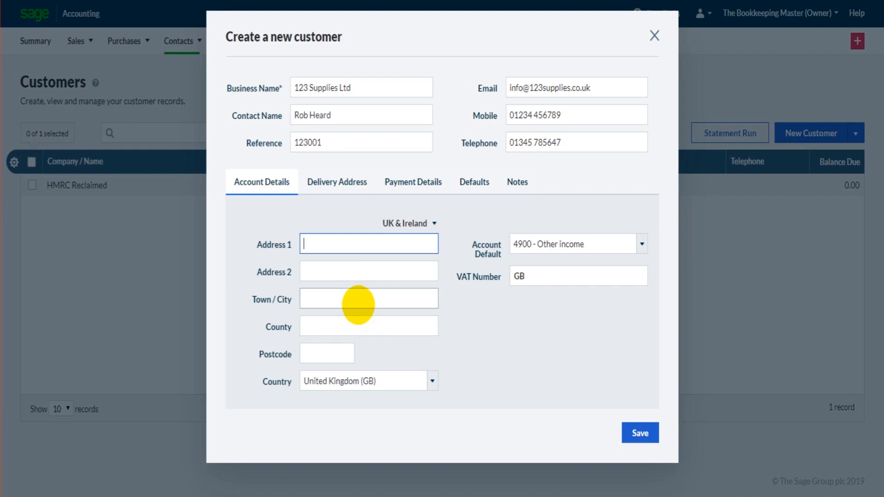
pyautogui.write('123 Supply Lane')
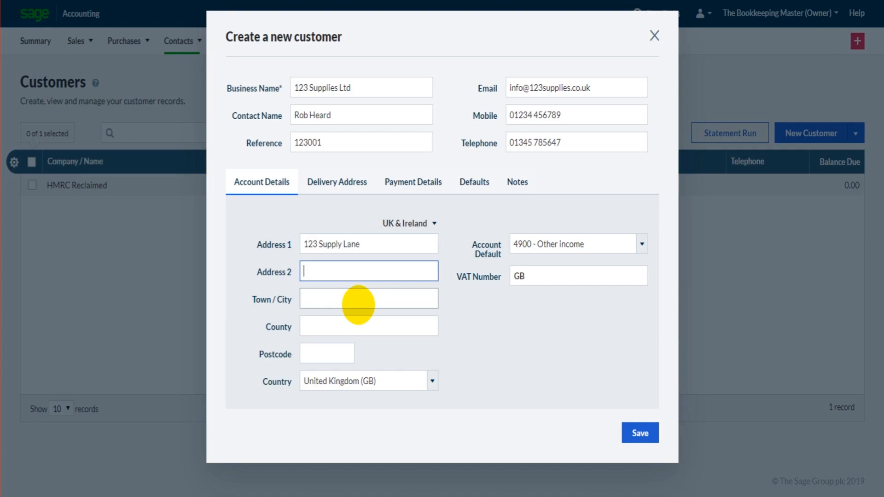
pyautogui.write('Supplie')
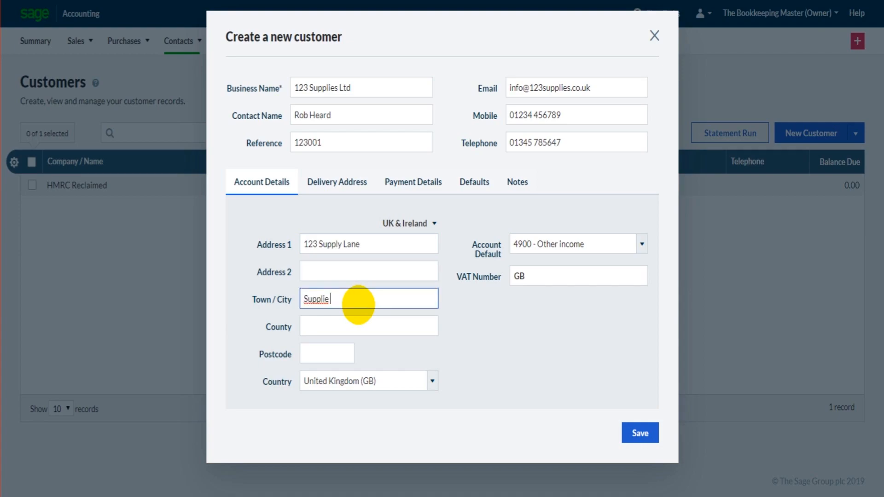
pyautogui.press('Backspace')
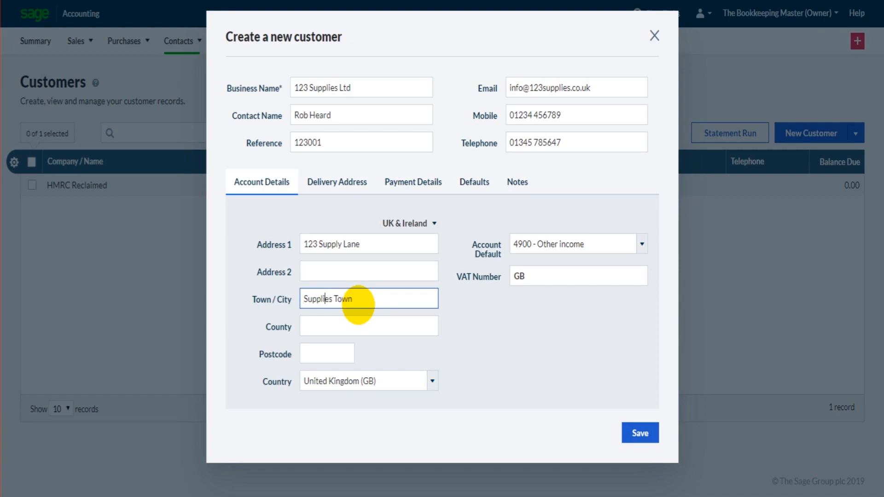
pyautogui.click(368, 326)
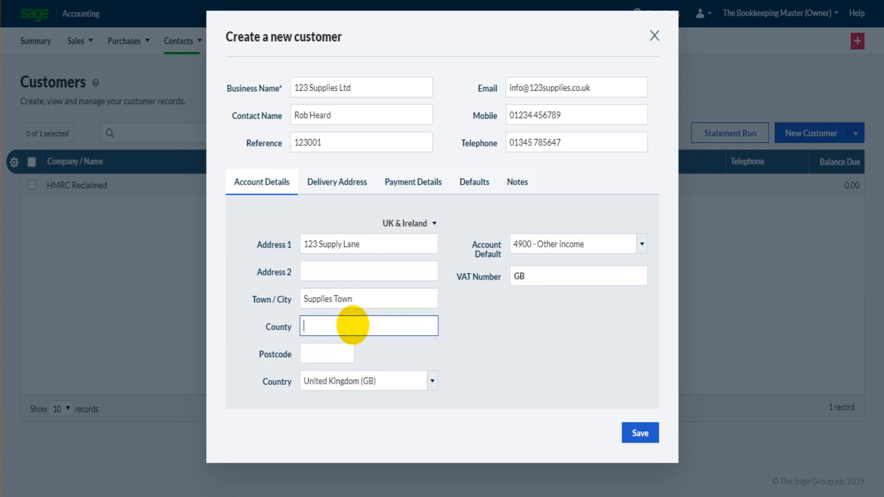
pyautogui.write('Es')
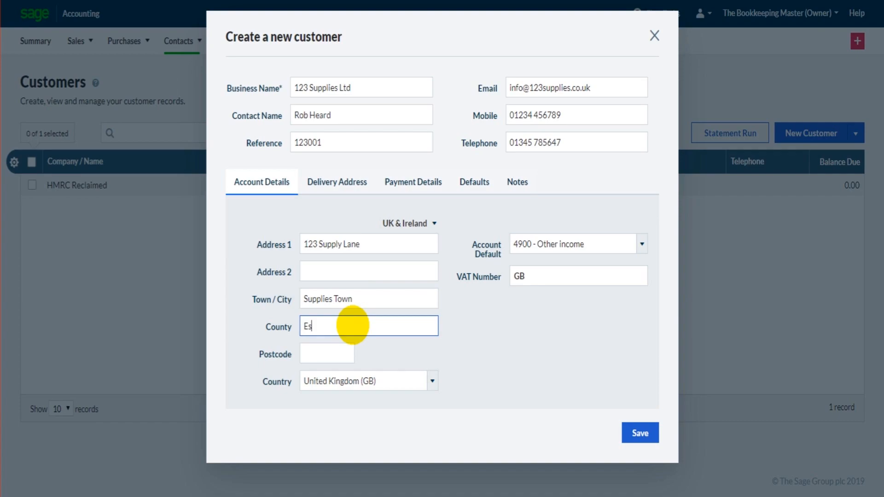
pyautogui.write('IP27 0OP')
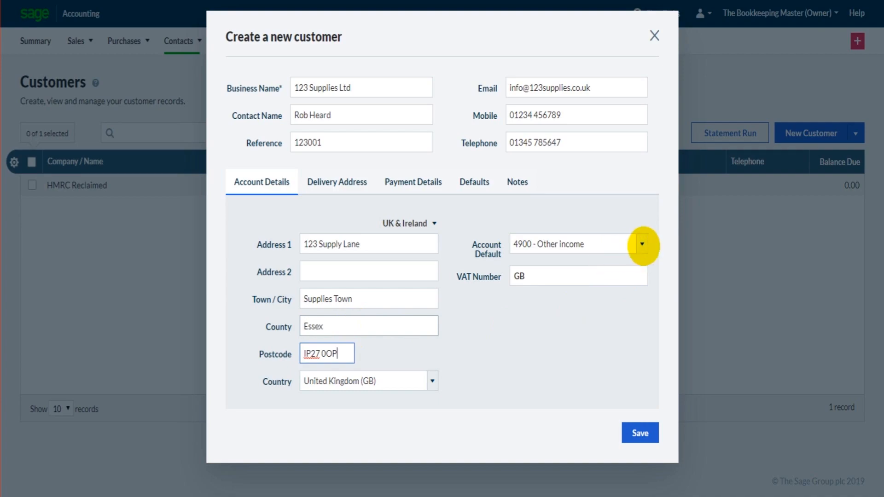
# - Choose 4010 - Sales - Services as the customer's default account
pyautogui.click(642, 244)
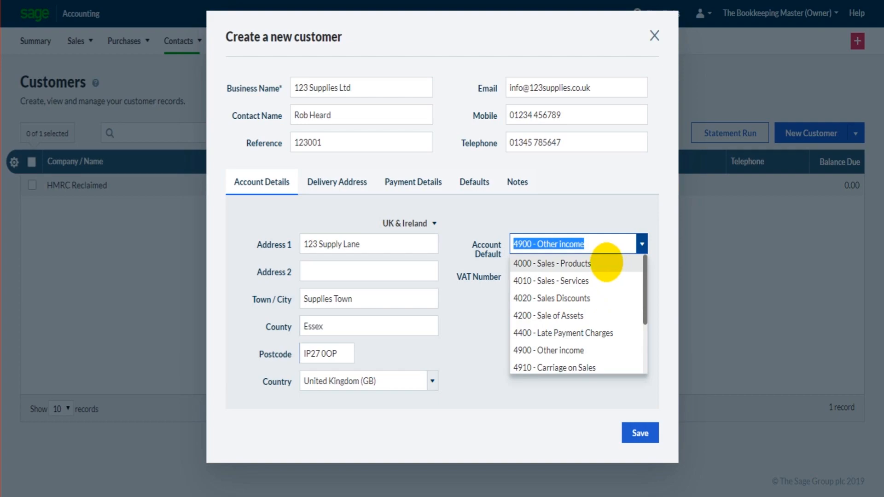
pyautogui.moveTo(603, 316)
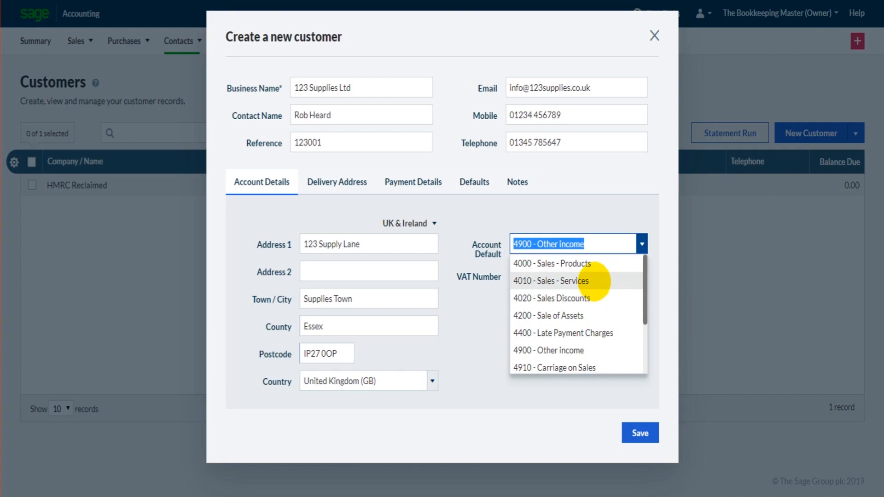
pyautogui.moveTo(606, 231)
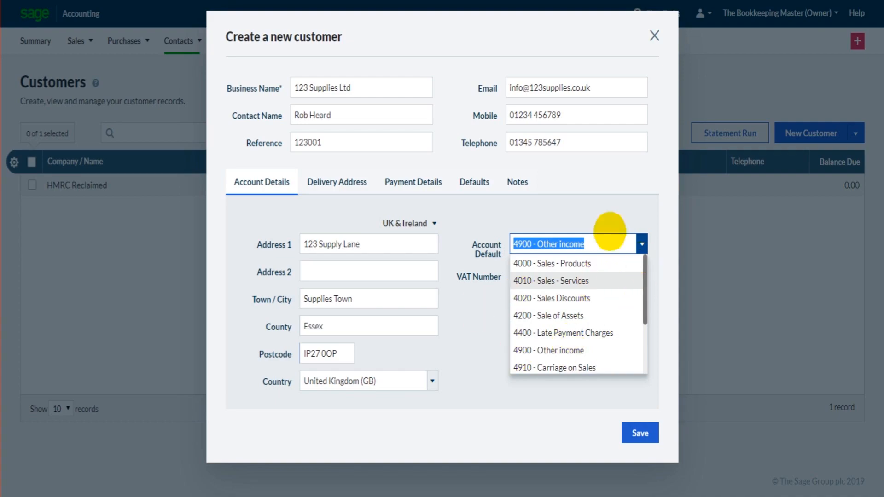
pyautogui.click(550, 281)
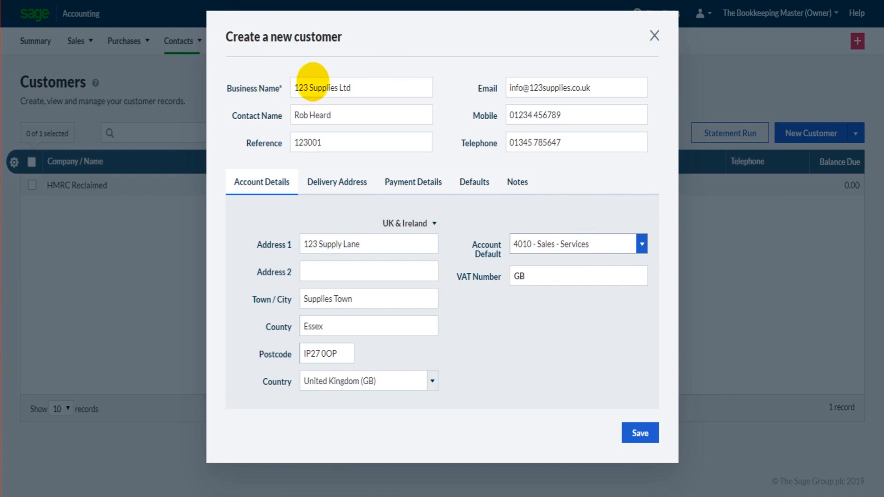
pyautogui.click(337, 181)
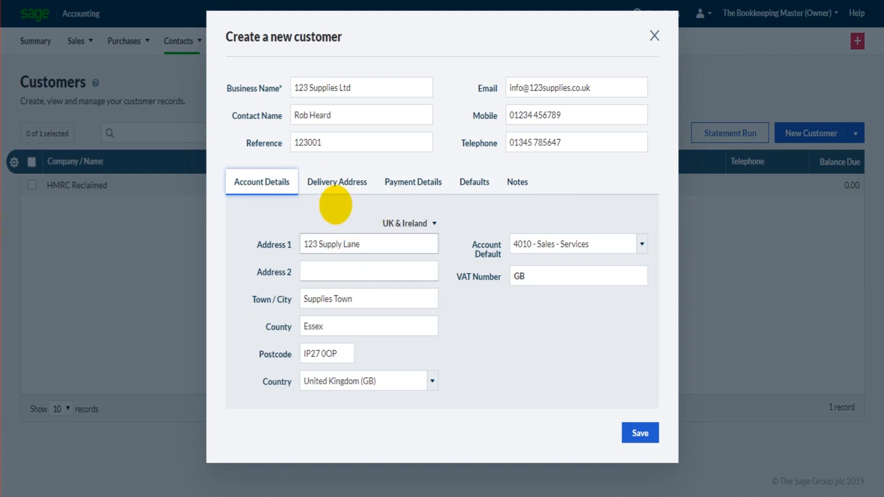
# - On Payment Details, enable a 1000 credit limit and 15-day credit terms
pyautogui.click(337, 181)
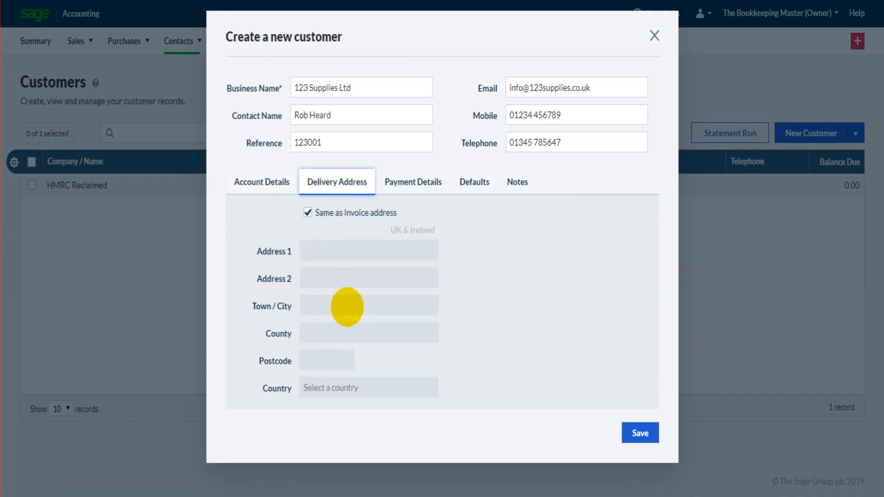
pyautogui.moveTo(412, 182)
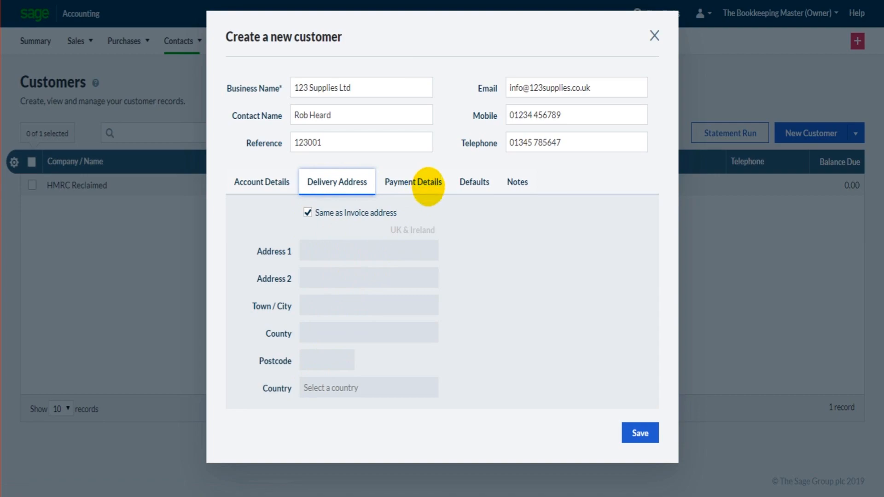
pyautogui.click(412, 181)
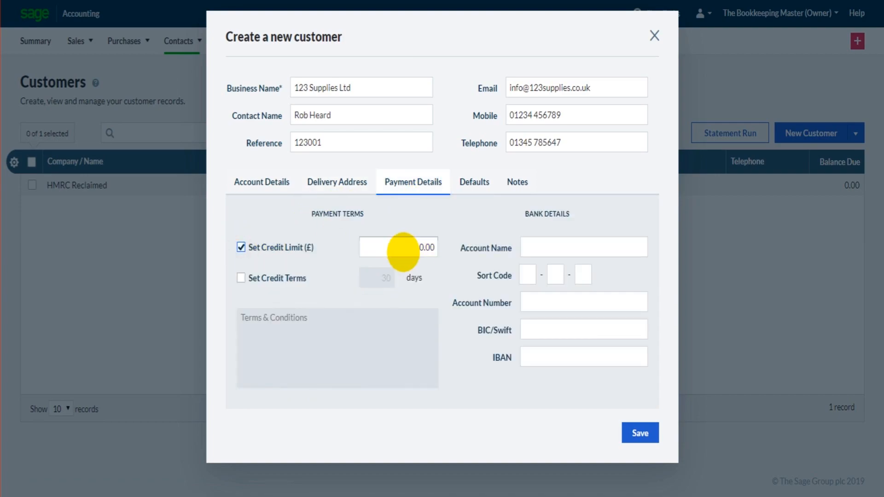
pyautogui.click(398, 247)
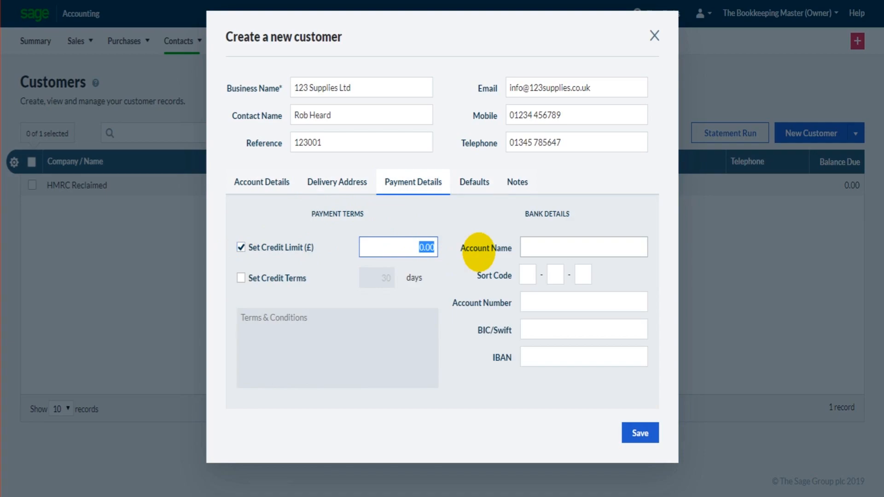
pyautogui.write('1000')
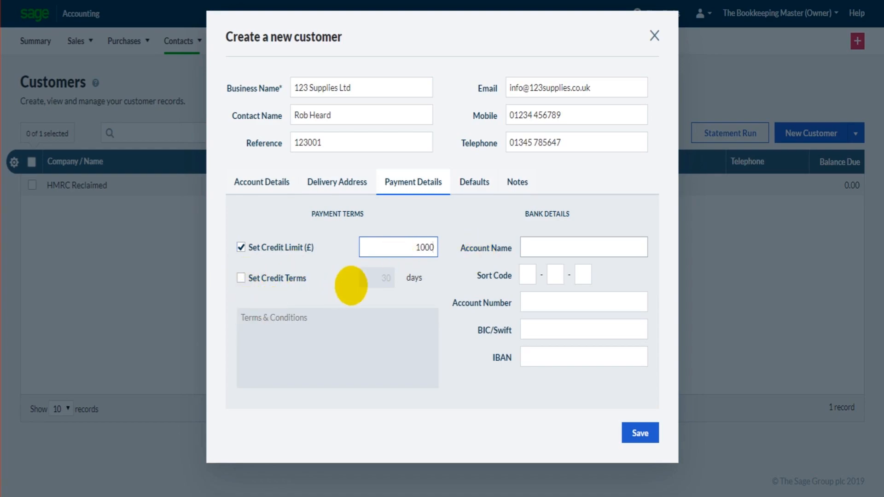
pyautogui.click(241, 278)
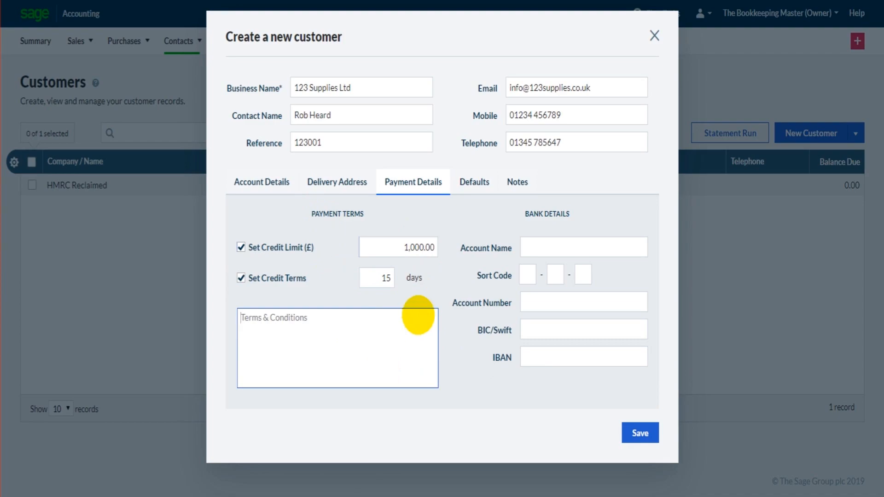
pyautogui.click(584, 246)
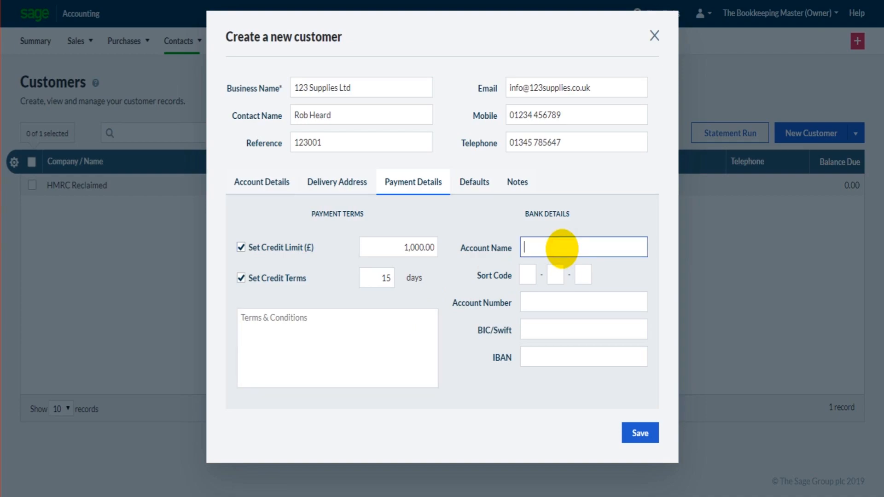
pyautogui.moveTo(556, 350)
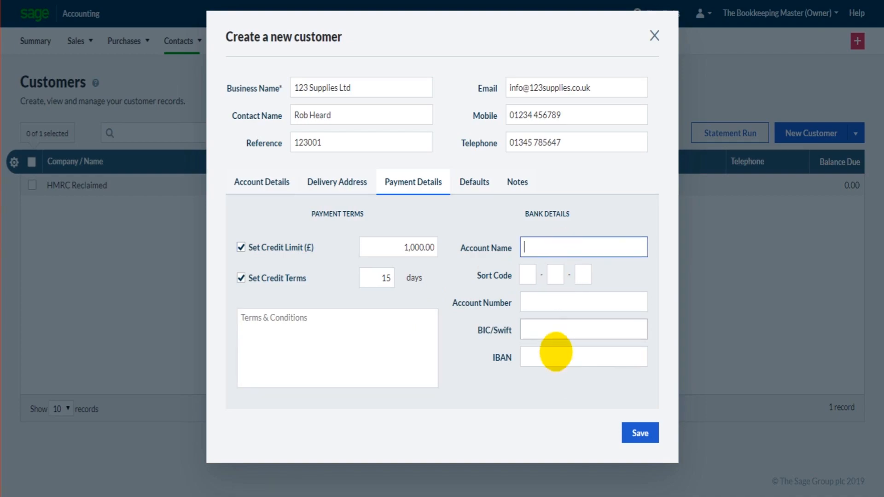
# - Review the Defaults price setting and empty Notes, then return to Account Details
pyautogui.click(473, 181)
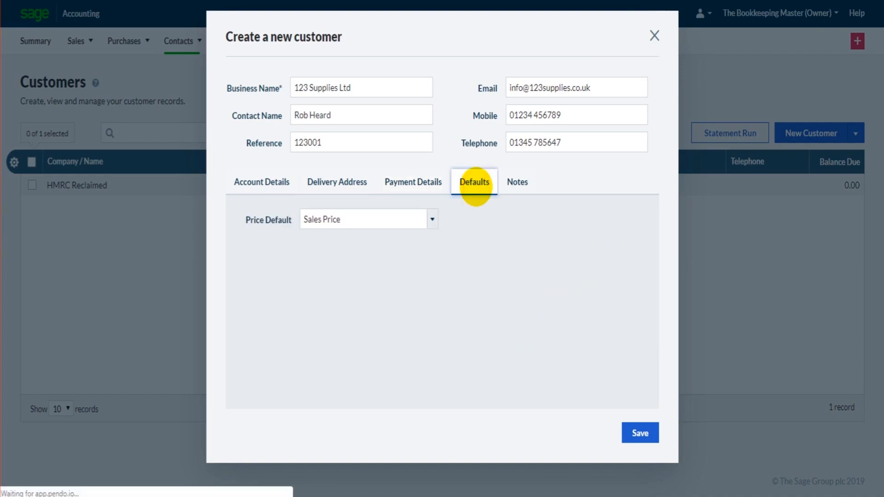
pyautogui.click(517, 181)
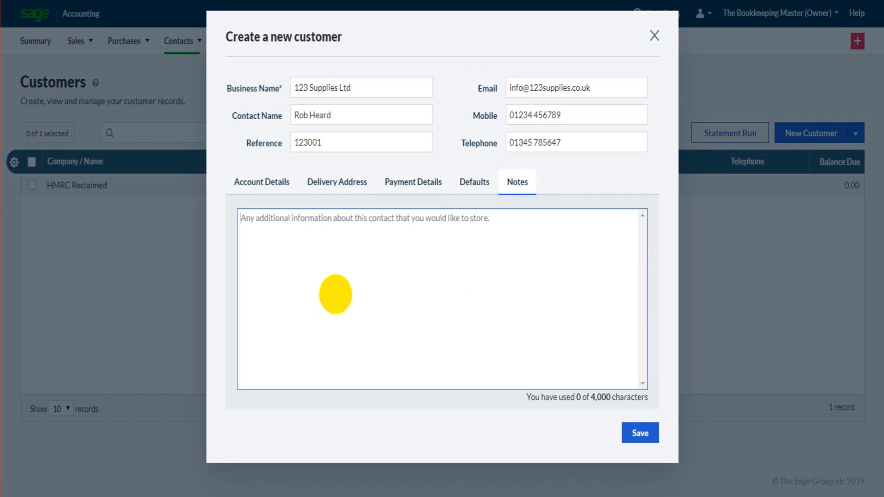
pyautogui.moveTo(558, 353)
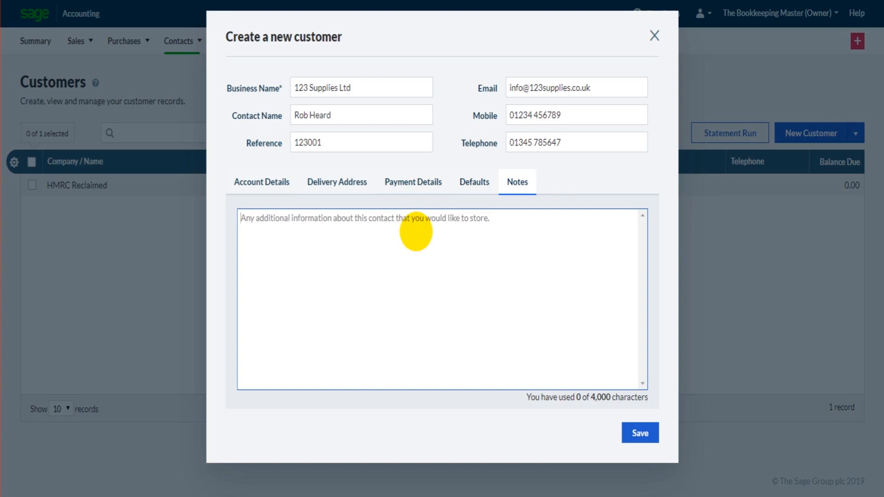
pyautogui.click(240, 218)
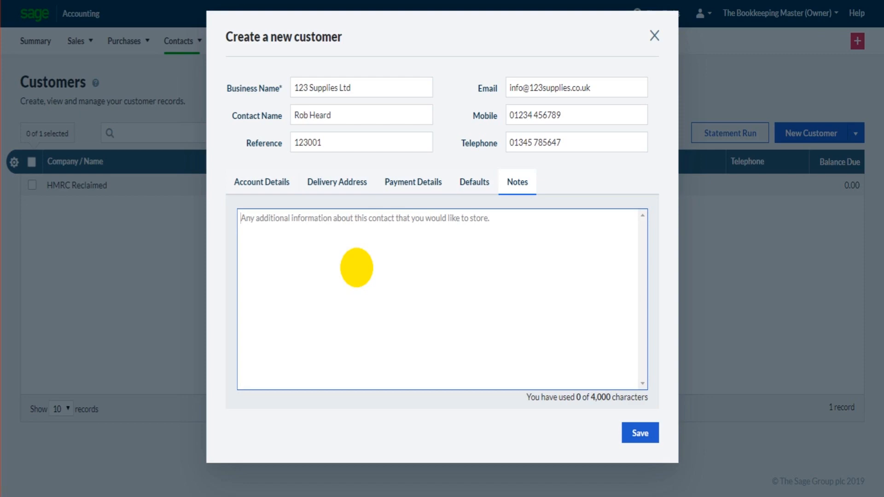
pyautogui.click(240, 219)
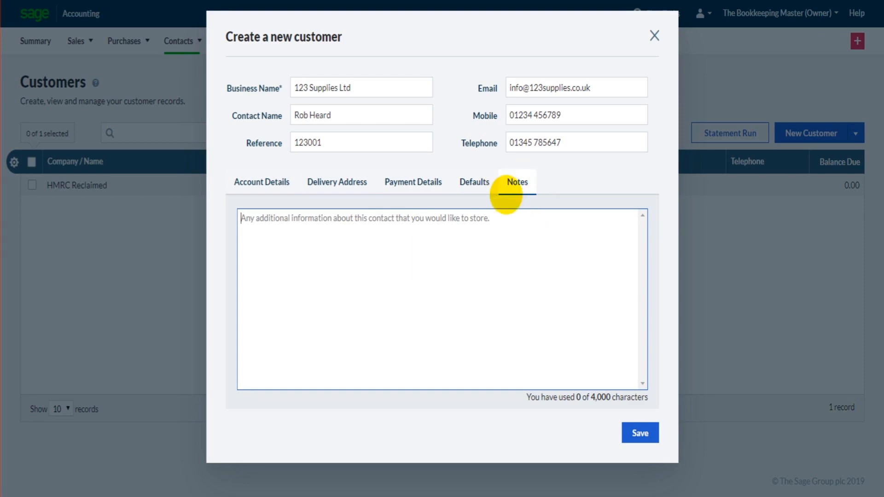
pyautogui.moveTo(405, 285)
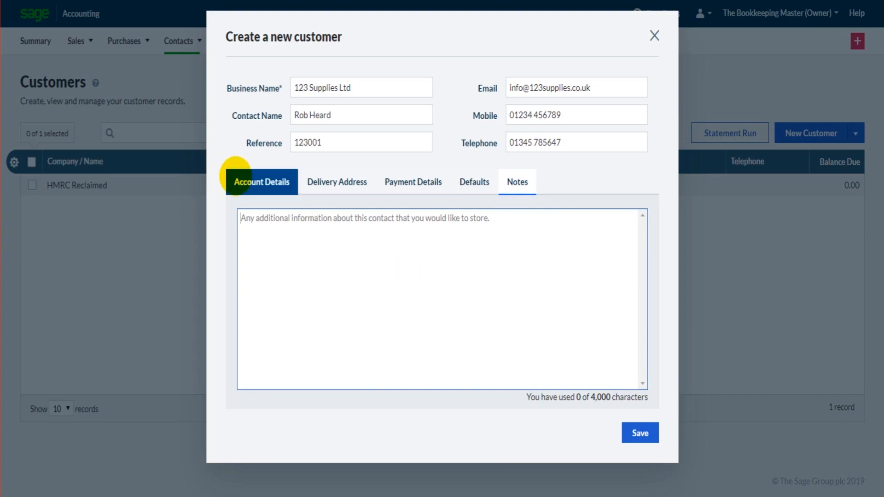
pyautogui.click(261, 181)
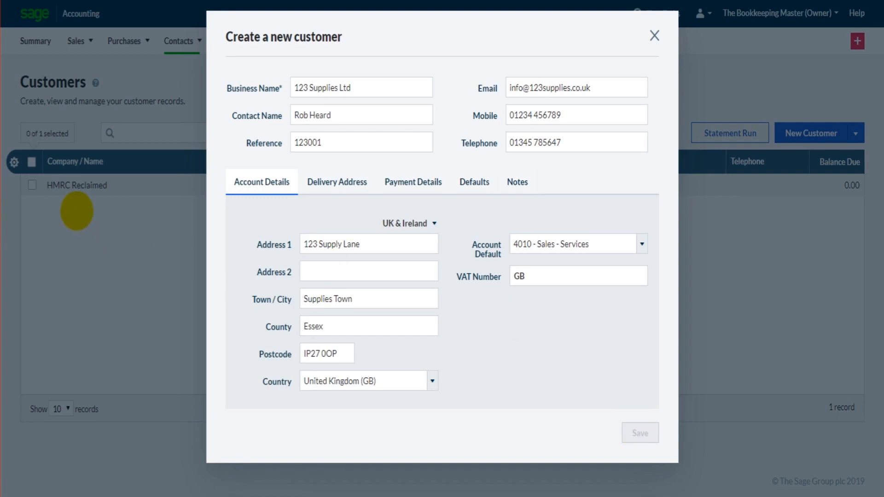
# - Save 123 Supplies Ltd so it appears in the Customers list
pyautogui.click(639, 433)
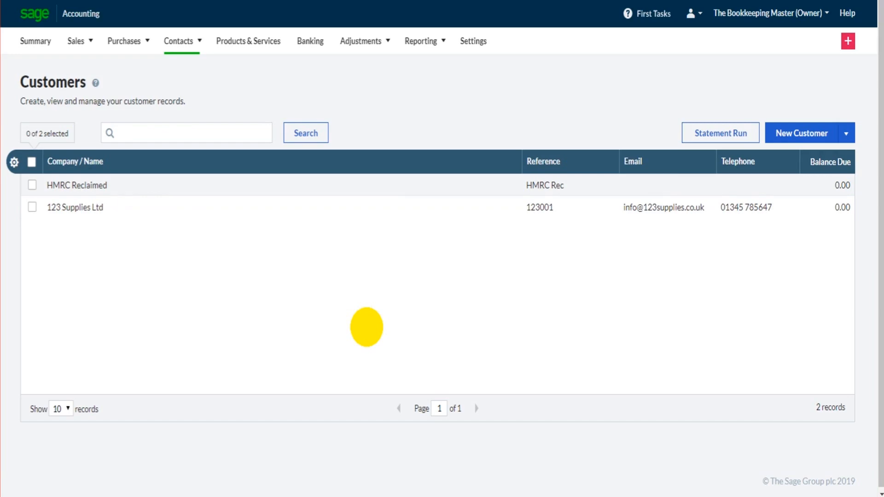
pyautogui.moveTo(600, 240)
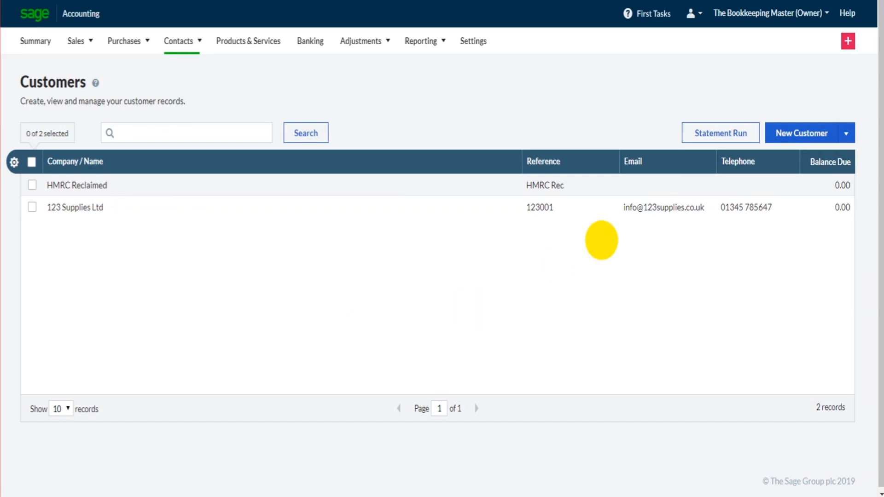
pyautogui.moveTo(511, 253)
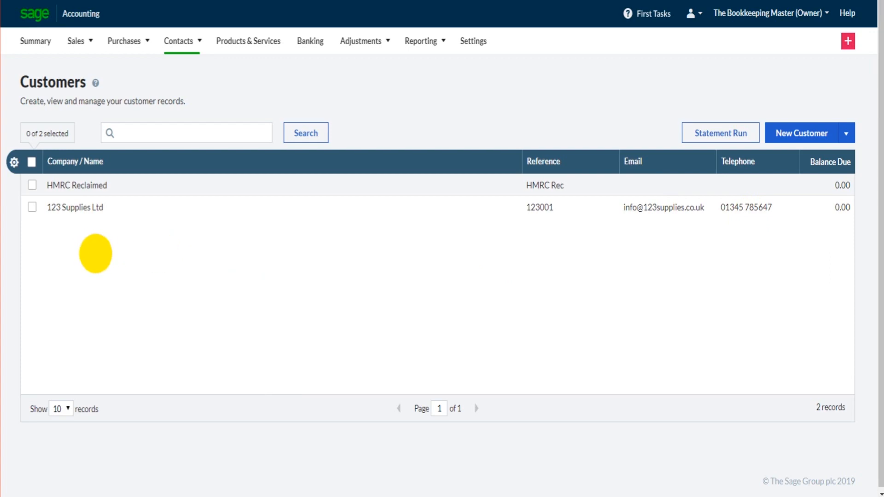
pyautogui.click(74, 207)
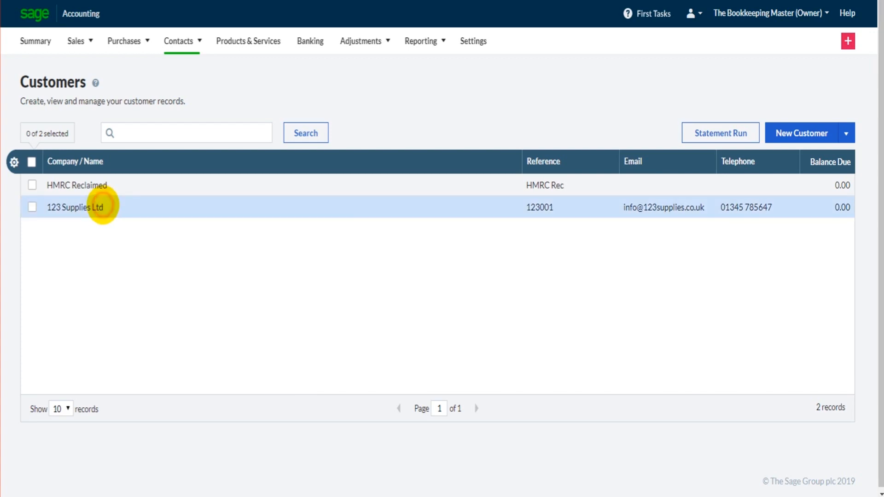
# - Review the saved 123 Supplies Ltd record's contacts, addresses and notes, then return to Customers
pyautogui.click(75, 207)
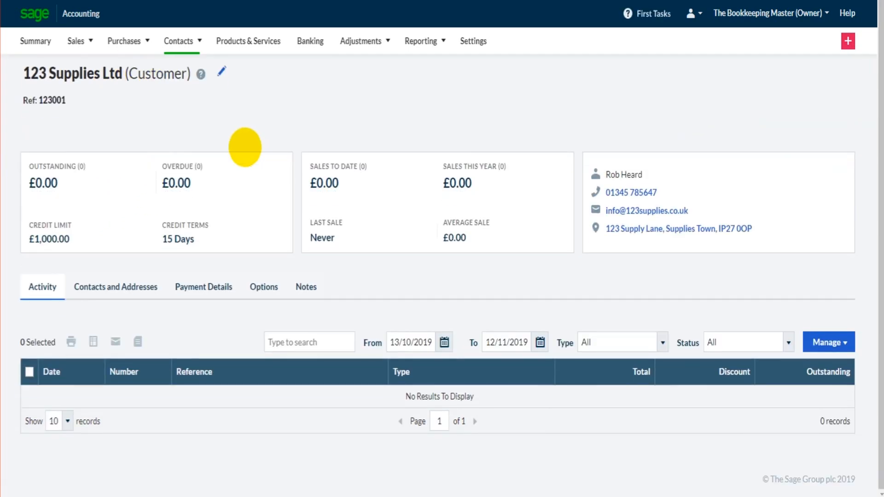
pyautogui.click(115, 286)
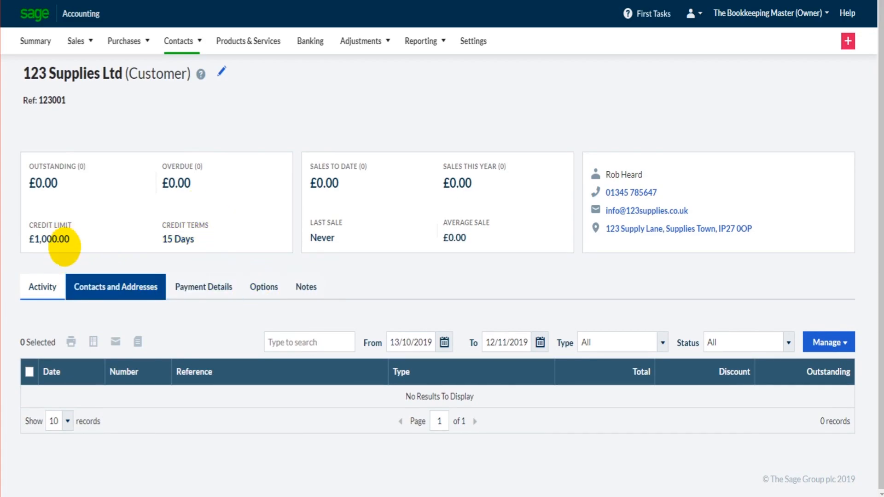
pyautogui.click(116, 286)
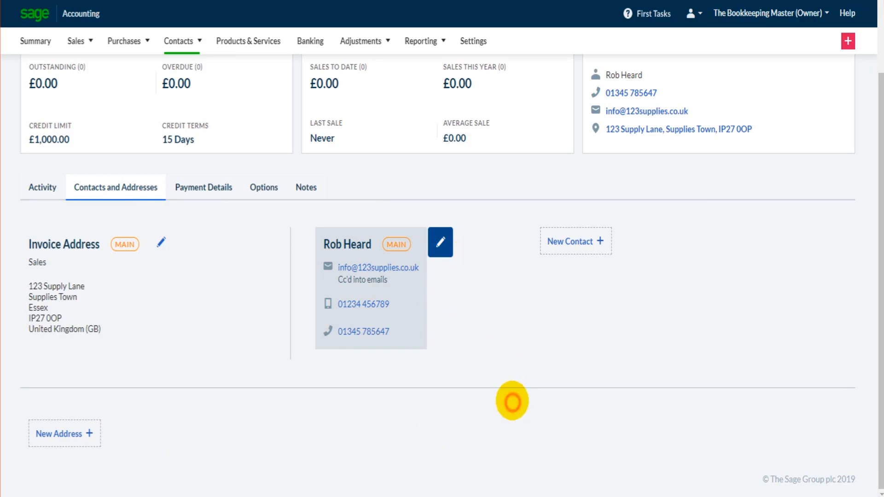
pyautogui.click(440, 243)
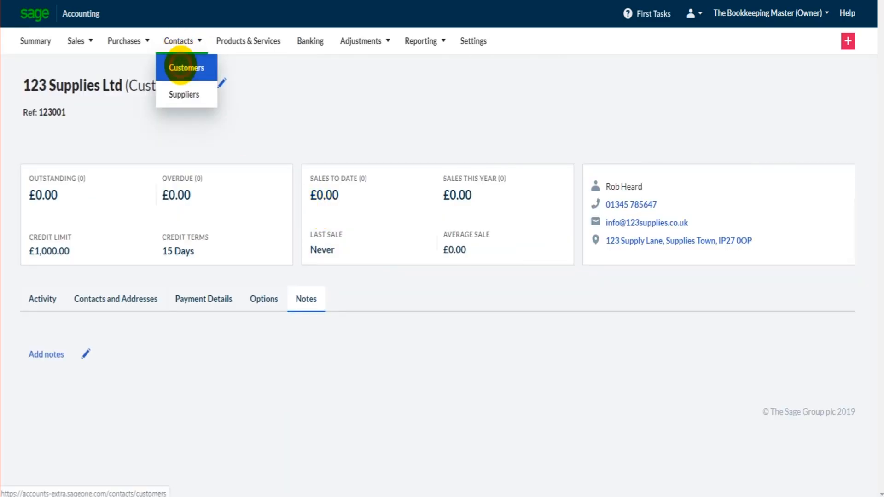
pyautogui.click(186, 68)
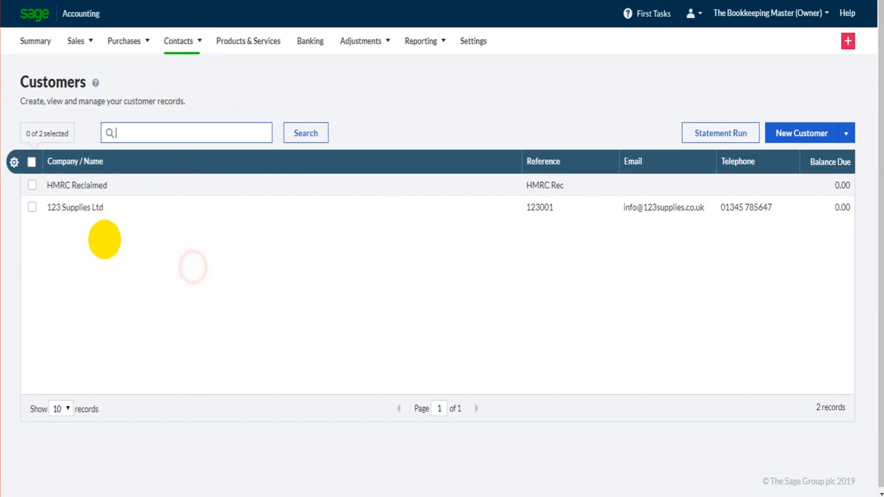
# - Reopen 123 Supplies Ltd to check its notes and payment details, then go back to the customer list
pyautogui.click(74, 207)
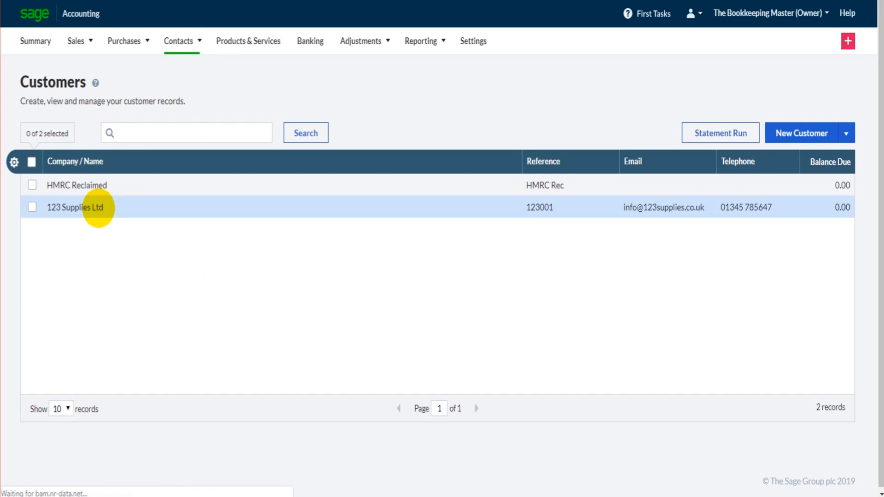
pyautogui.click(73, 207)
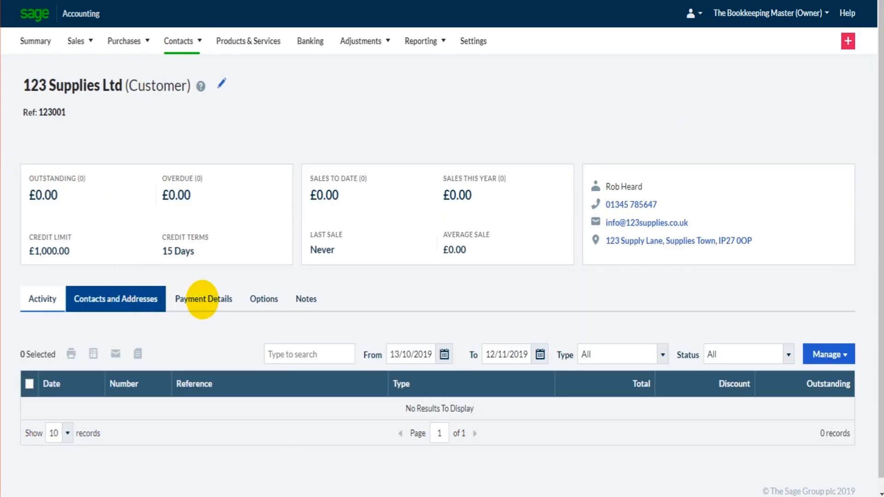
pyautogui.click(306, 298)
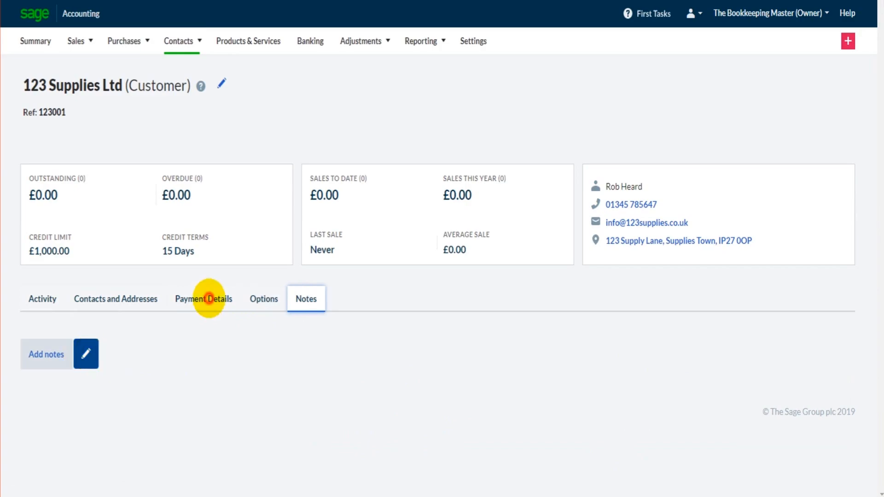
pyautogui.click(115, 299)
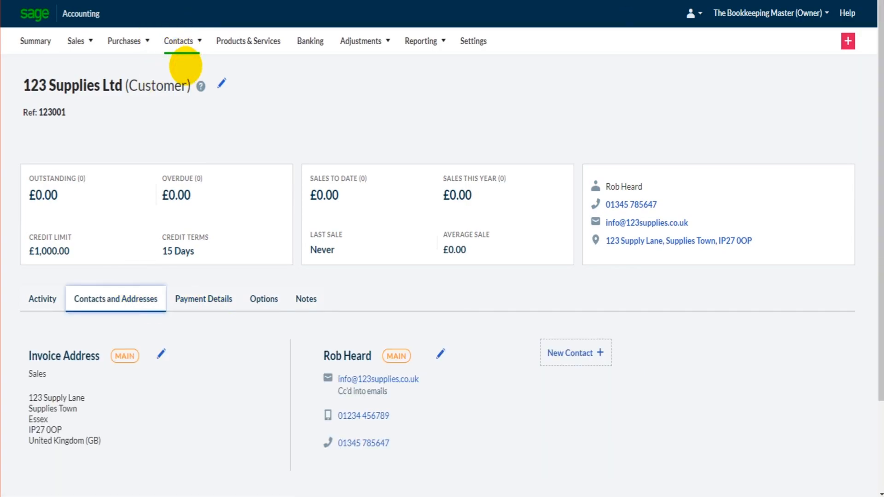
pyautogui.click(178, 40)
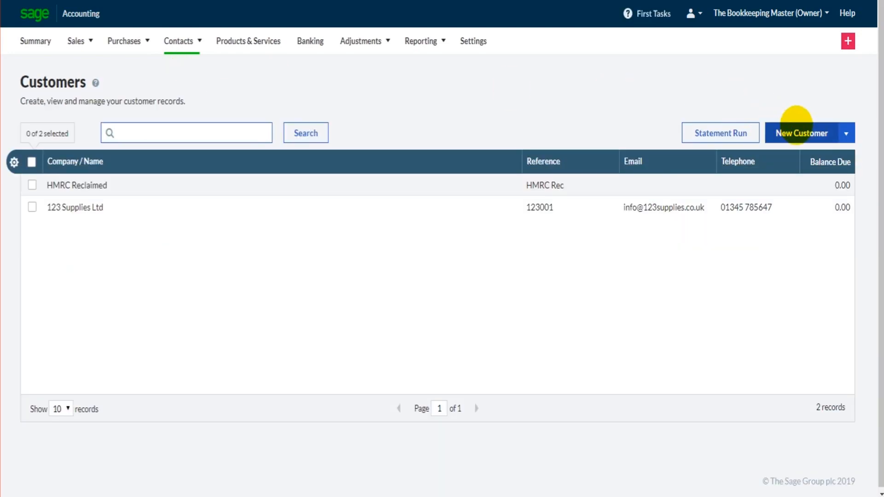
pyautogui.click(801, 133)
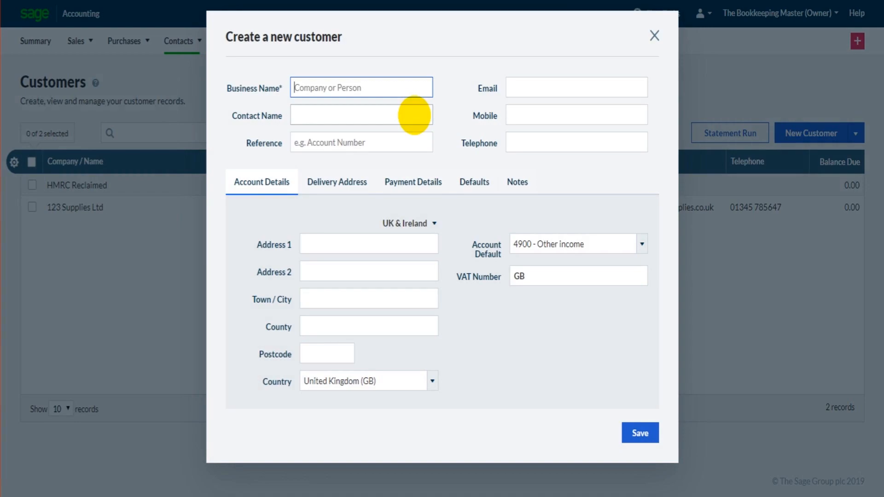
pyautogui.write('Qwert L')
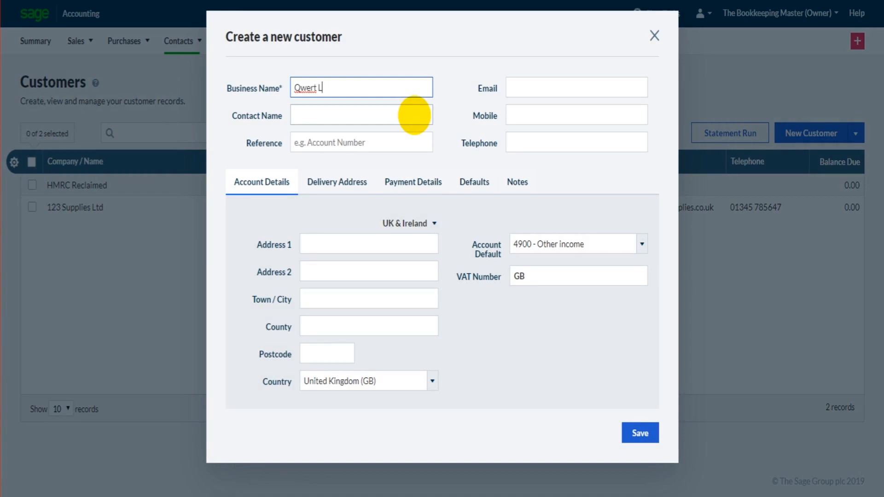
pyautogui.write('wsdnadsa dskad asd')
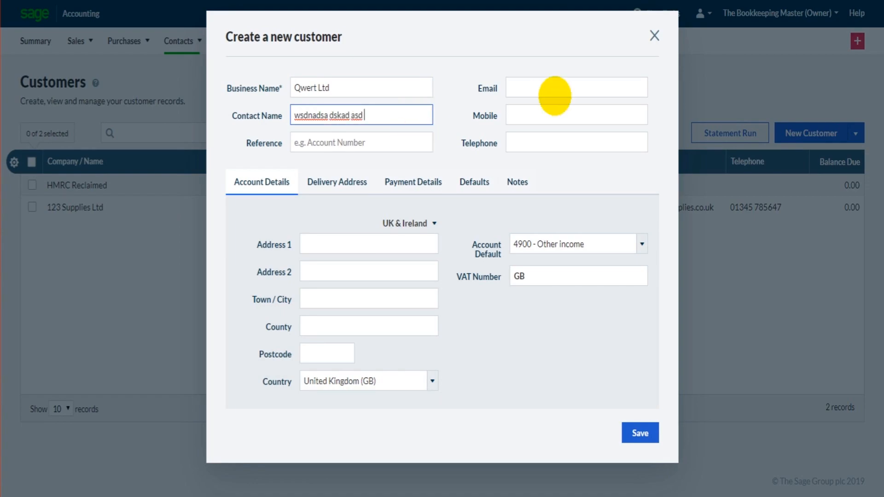
pyautogui.write('dasdasd@')
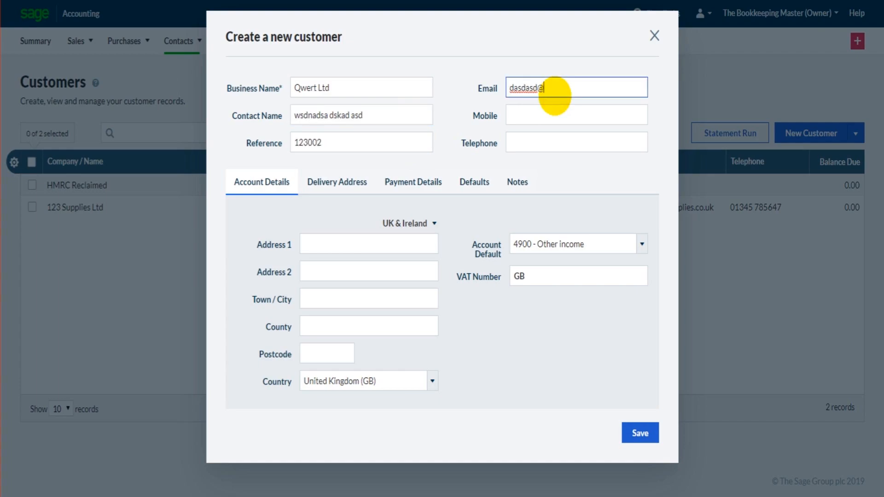
pyautogui.write('dajkds.com')
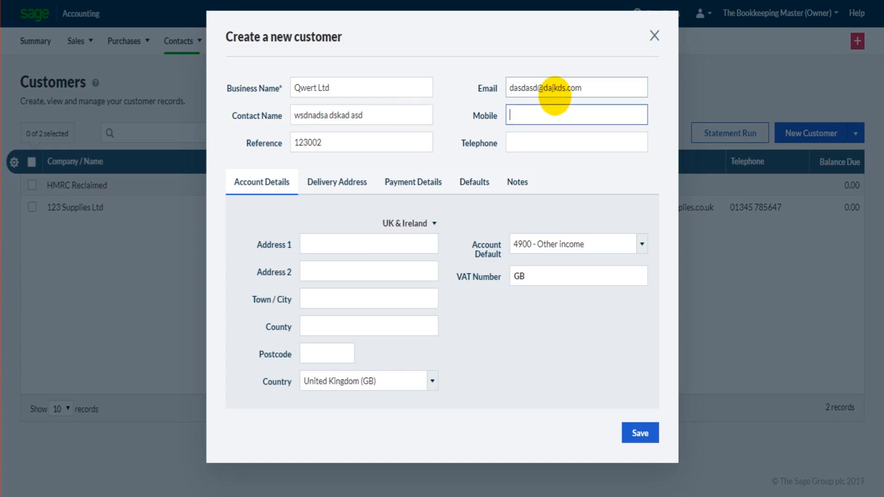
pyautogui.write('07745')
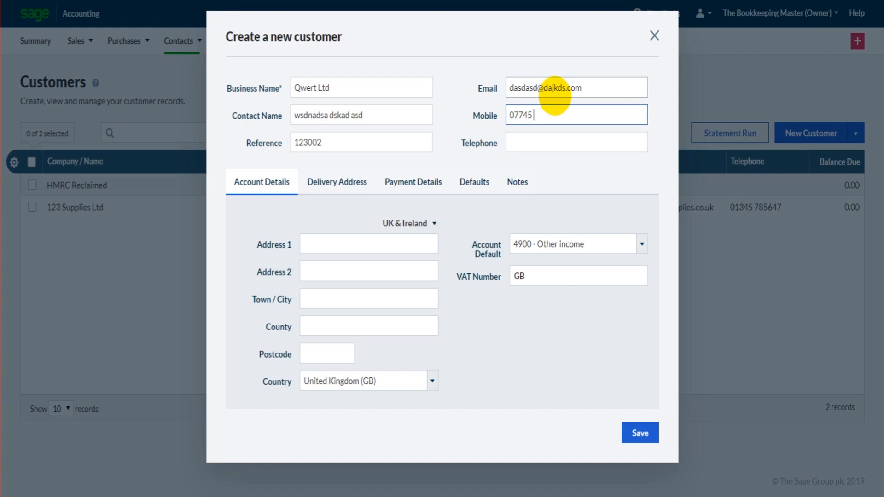
pyautogui.write('01234 123123')
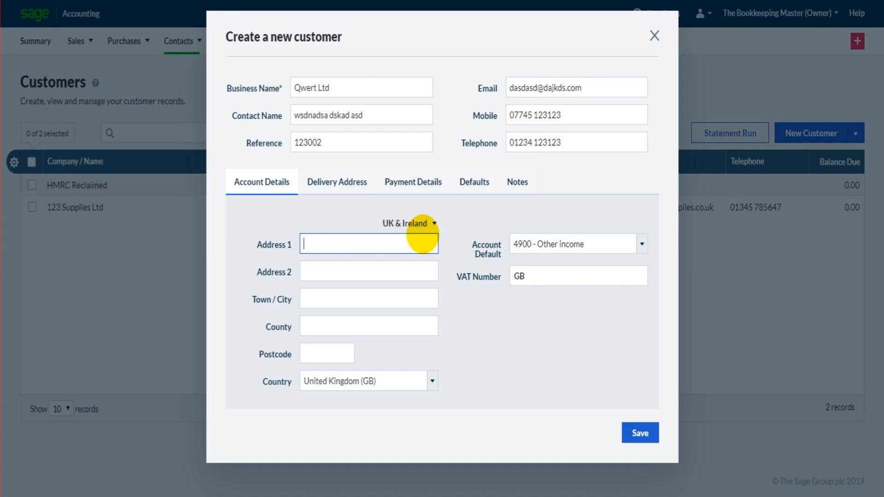
# - Enter Qwert Ltd's 56 ddasd address in Suffolk, postcode IP14 8PO, with default account 4010 - Sales - Services
pyautogui.write('56 ddasd')
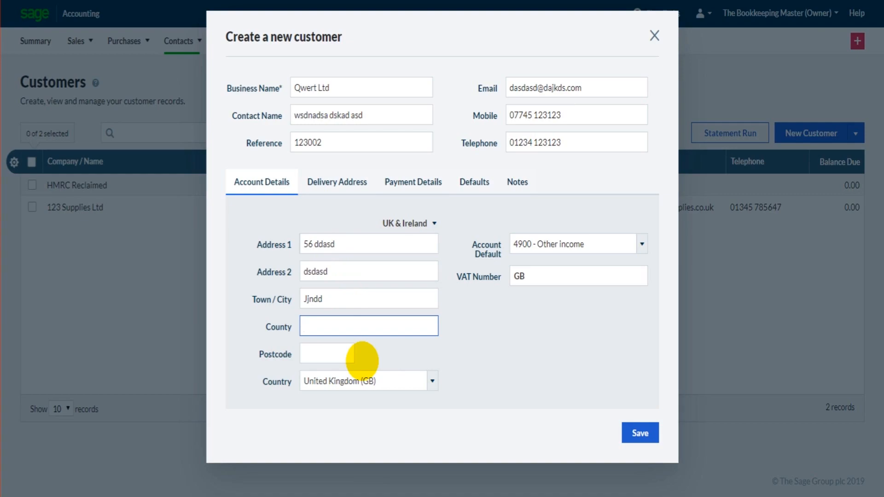
pyautogui.click(368, 325)
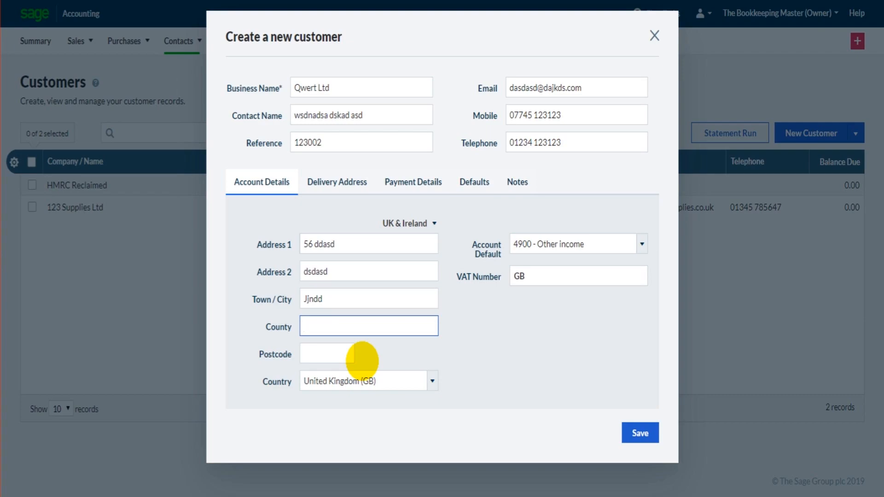
pyautogui.click(641, 244)
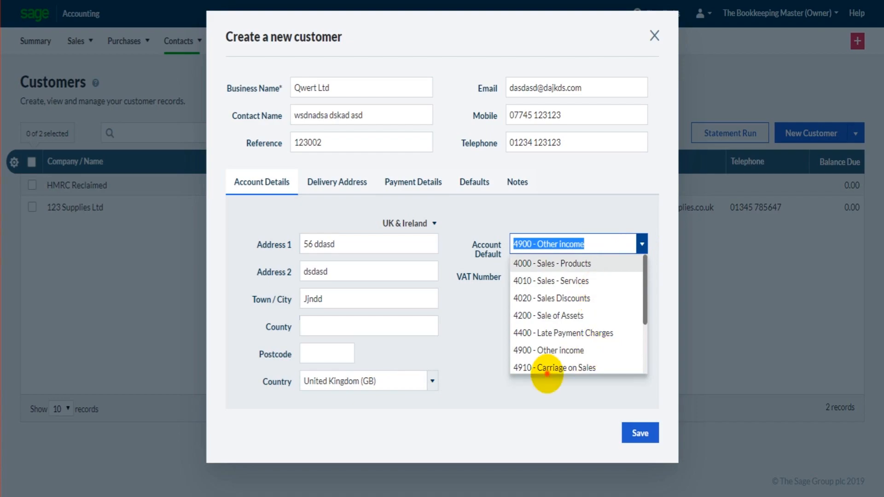
pyautogui.click(551, 281)
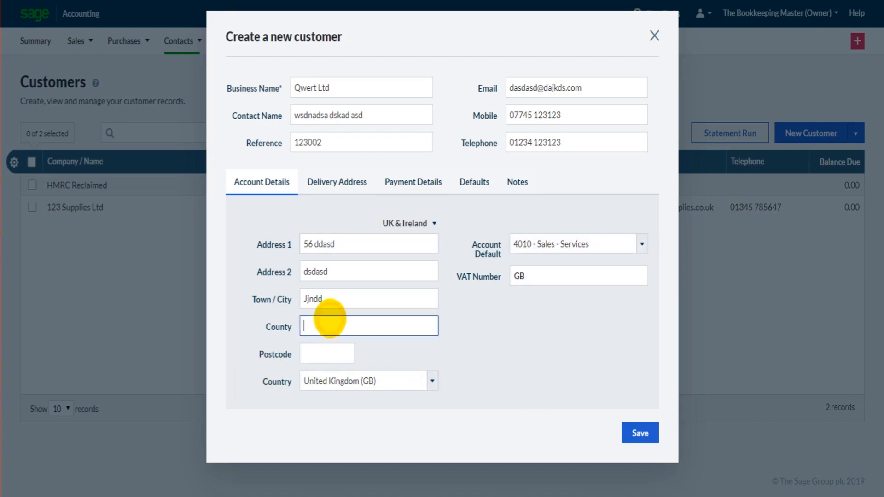
pyautogui.write('Suffolk')
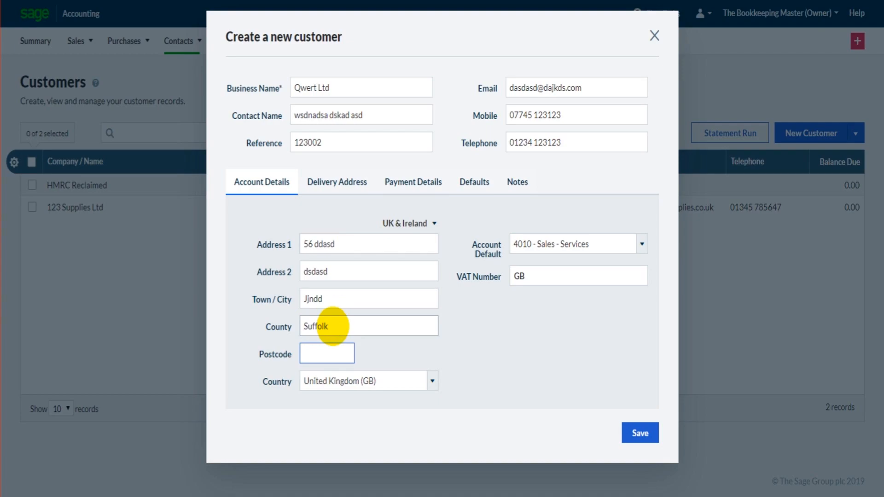
pyautogui.write('IP14 8PO')
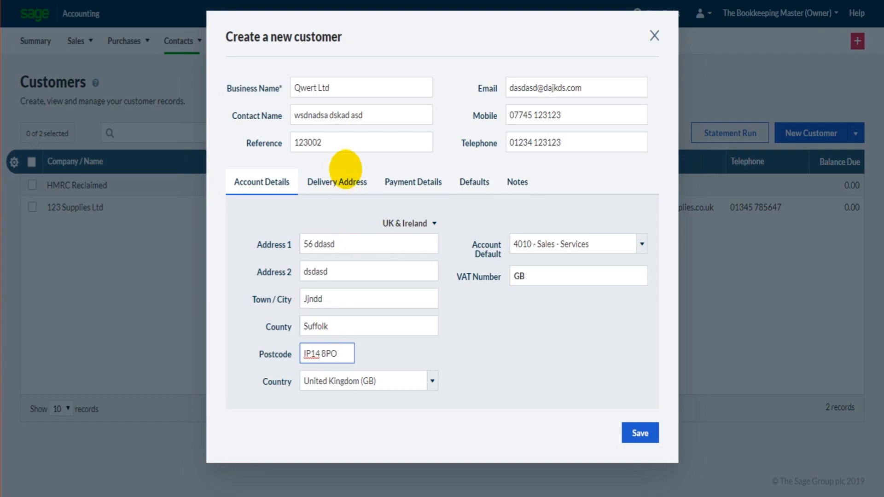
# - Set a £2,000 credit limit with credit terms for Qwert Ltd and save the customer
pyautogui.click(474, 181)
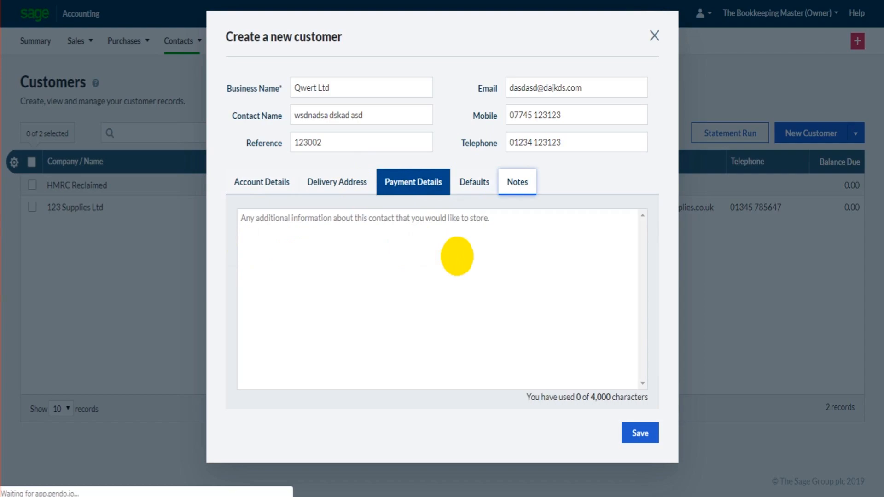
pyautogui.click(413, 182)
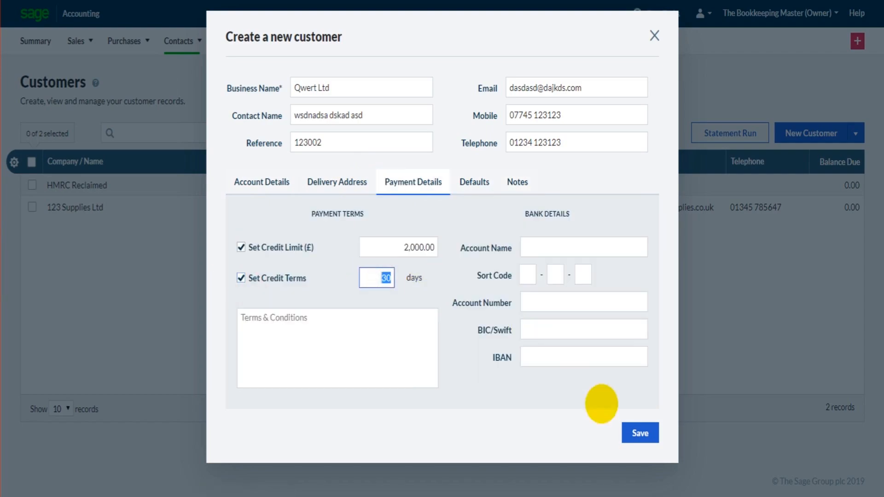
pyautogui.click(640, 432)
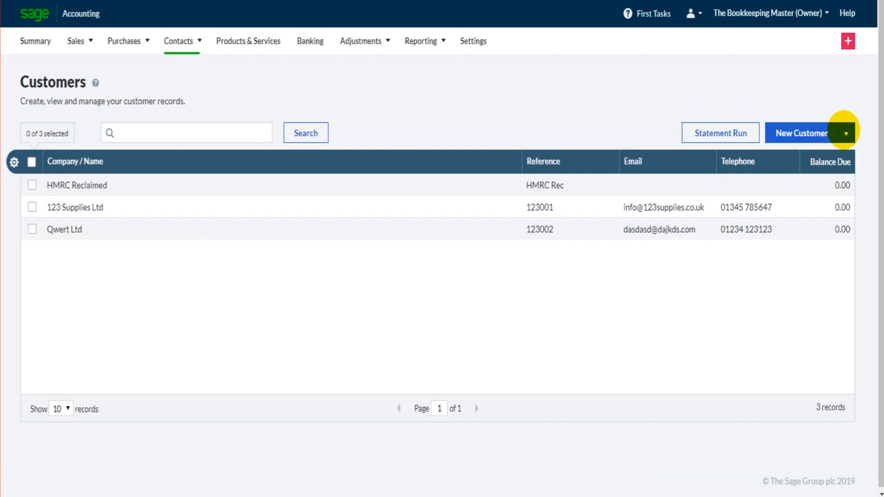
pyautogui.click(845, 133)
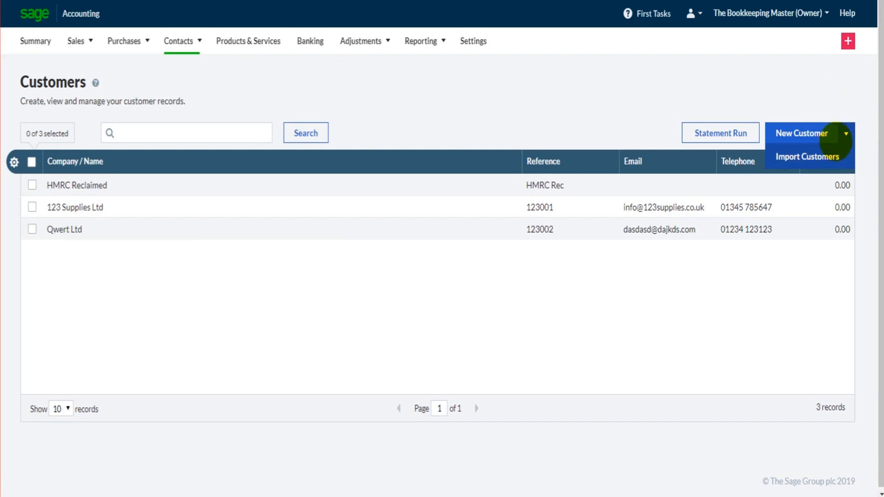
pyautogui.moveTo(808, 157)
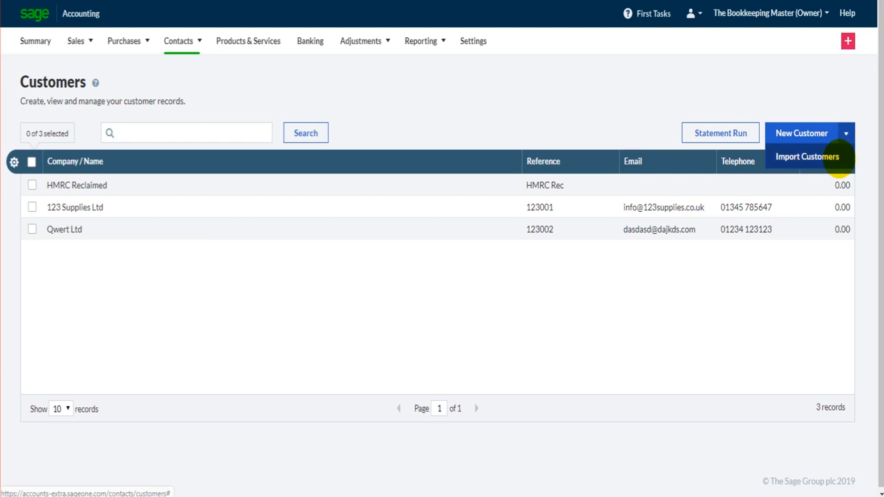
pyautogui.moveTo(737, 96)
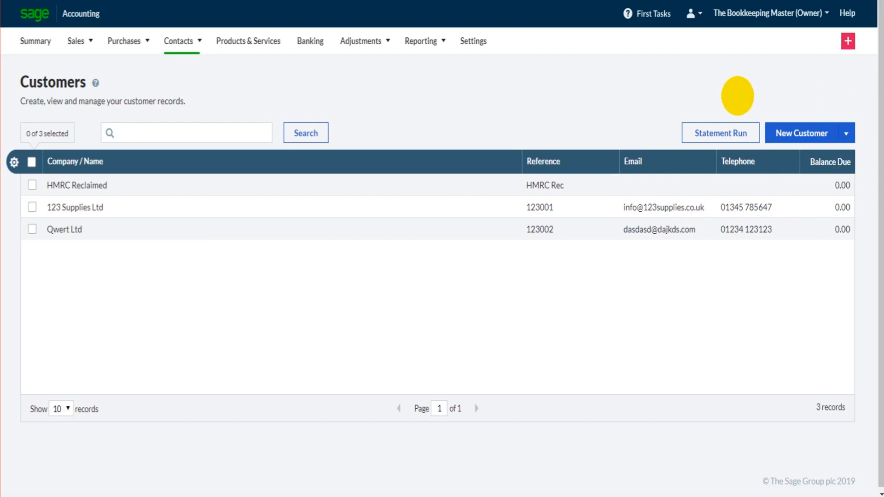
pyautogui.moveTo(70, 207)
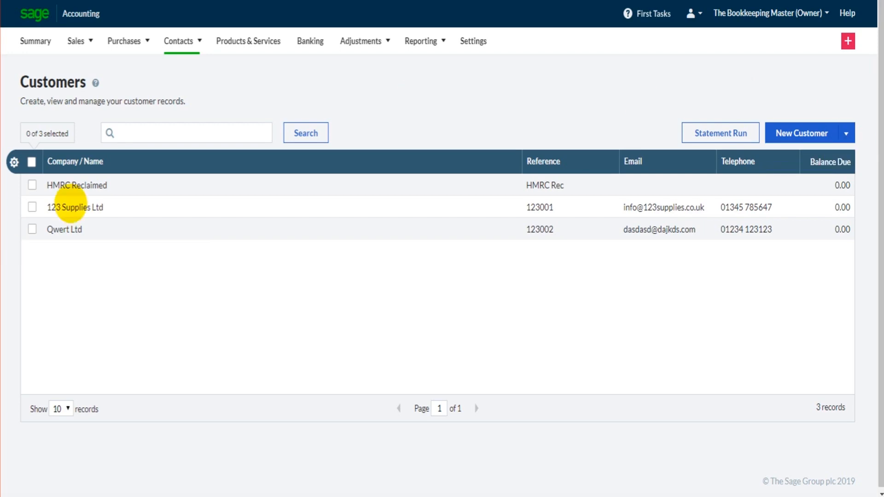
pyautogui.moveTo(133, 251)
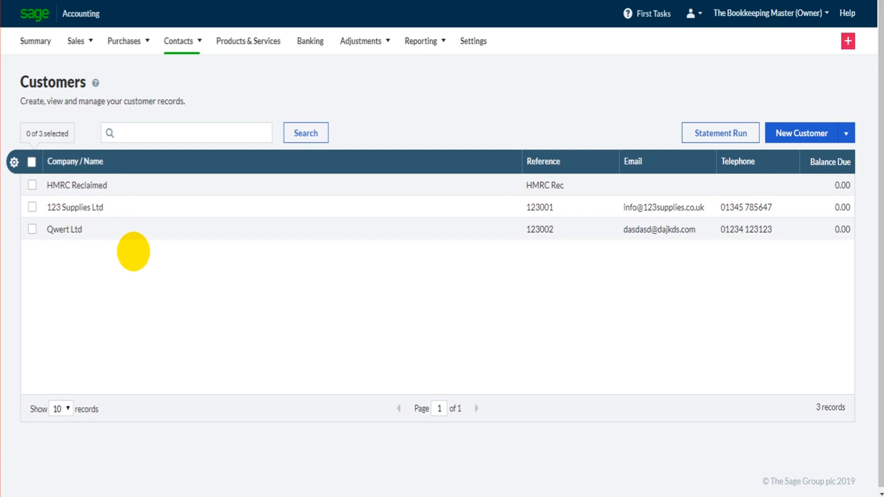
pyautogui.moveTo(122, 243)
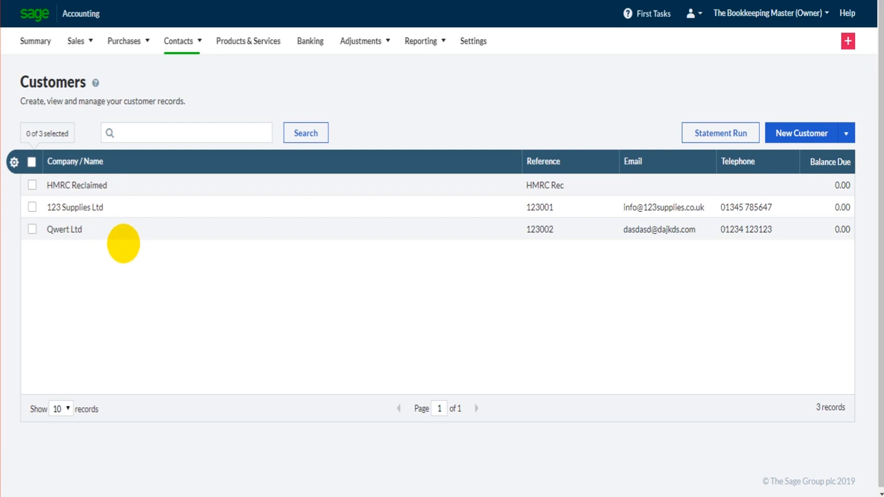